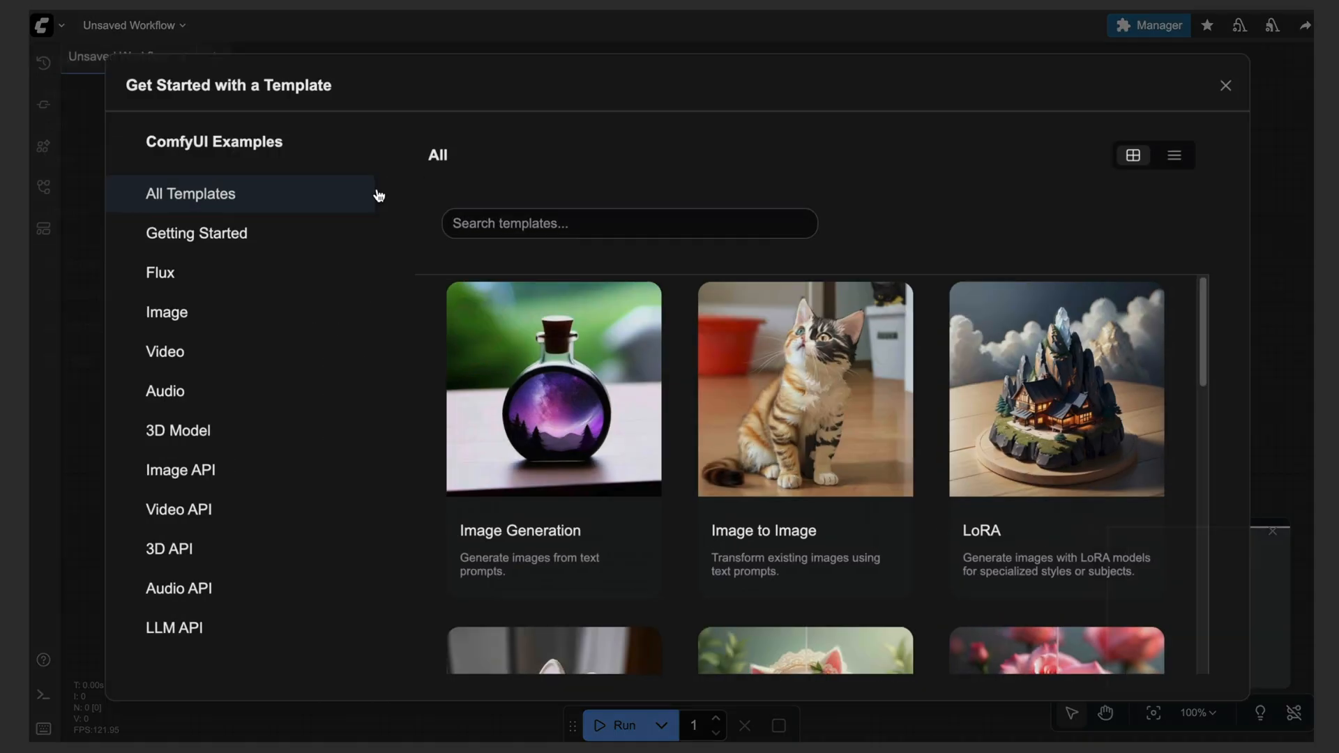
# - Filter the template gallery with 'qwen' and scroll to the Qwen Image Edit 2509 template
pyautogui.write('qwen')
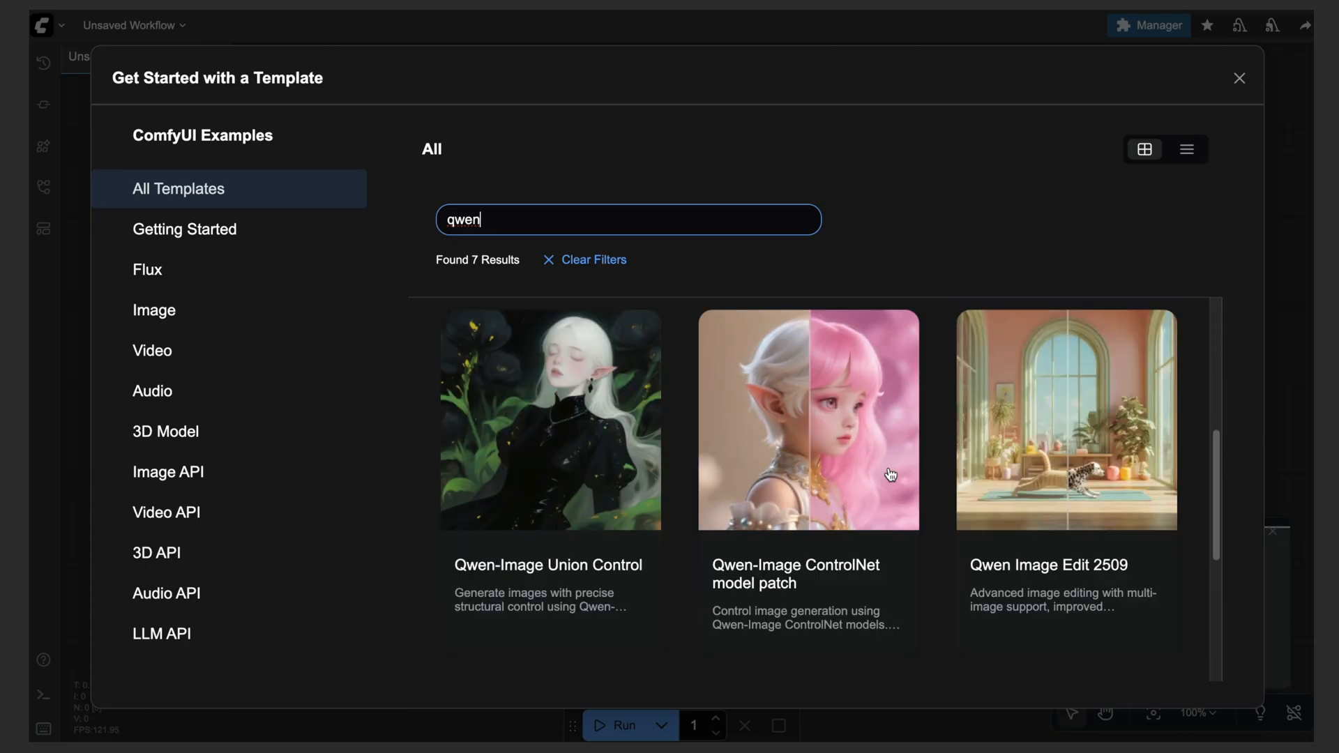
pyautogui.scroll(-3)
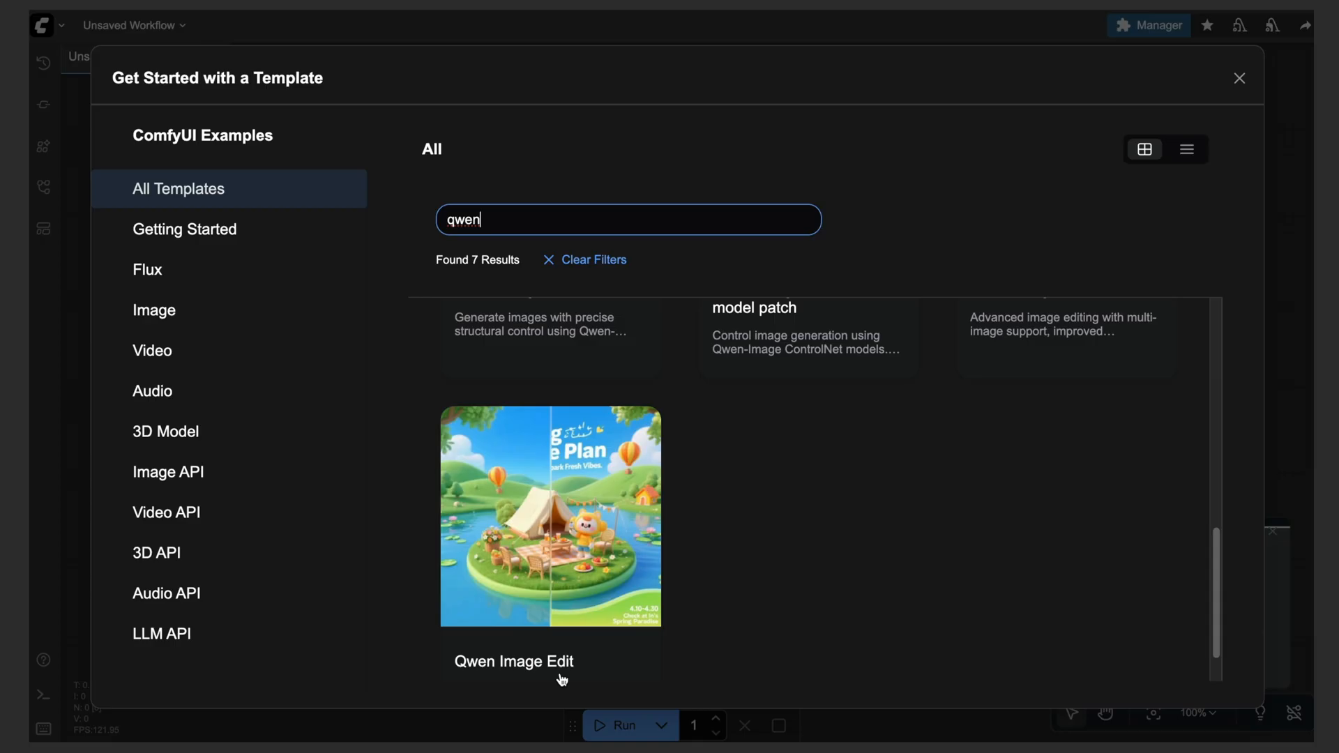
pyautogui.moveTo(498, 669)
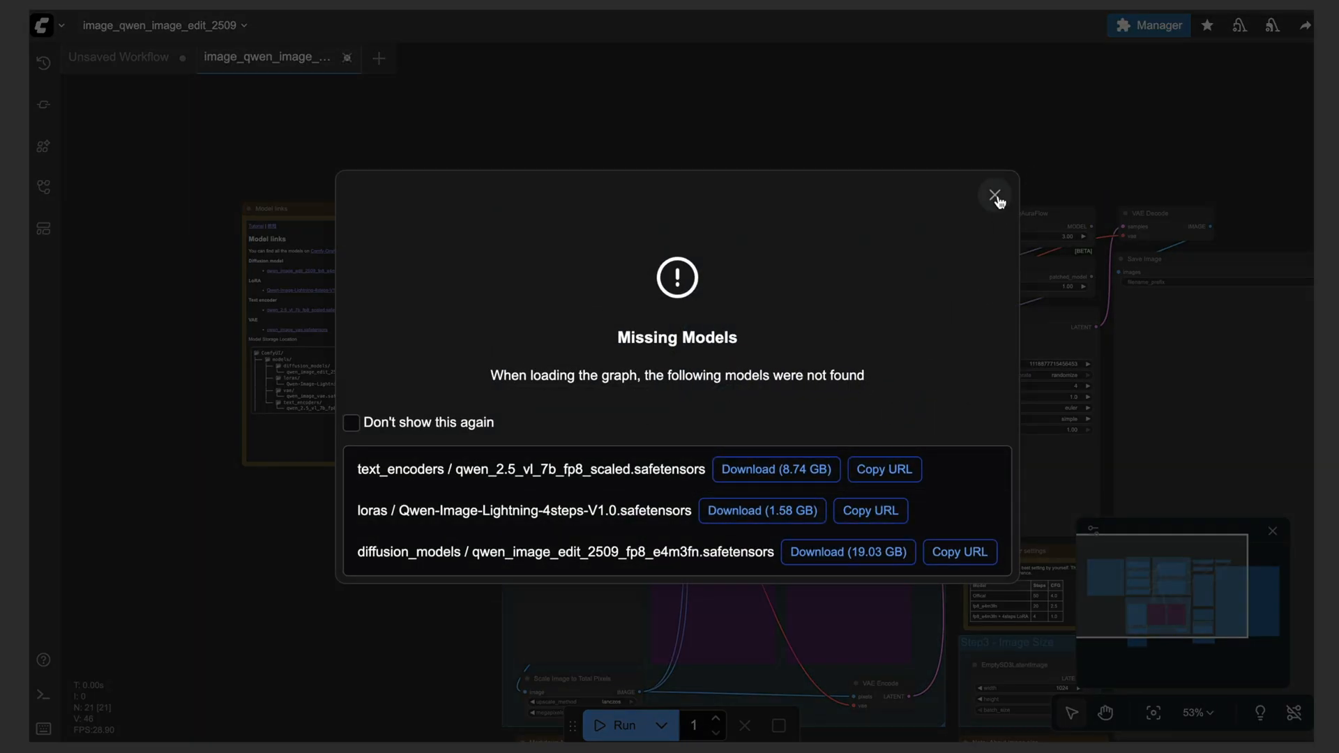
# - Dismiss the Missing Models warning and pan across the model loader and prompt nodes
pyautogui.click(993, 195)
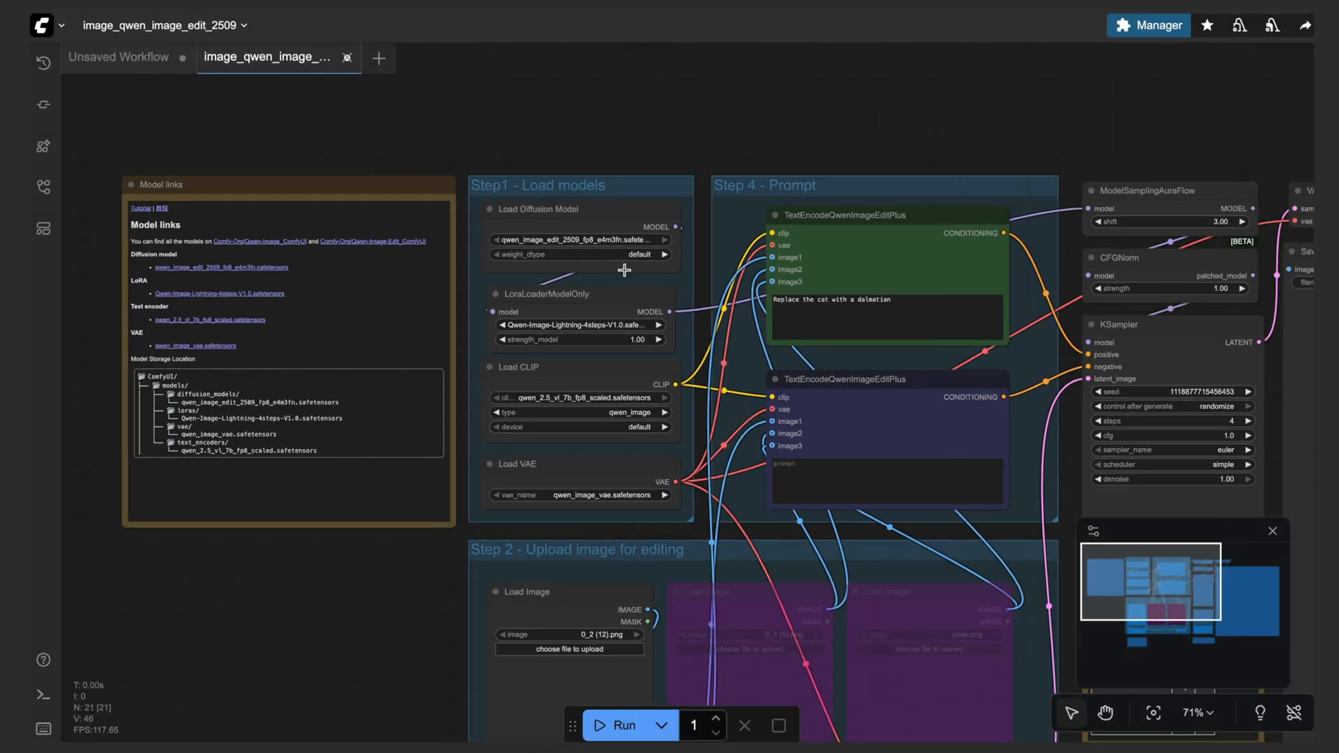
pyautogui.scroll(-3)
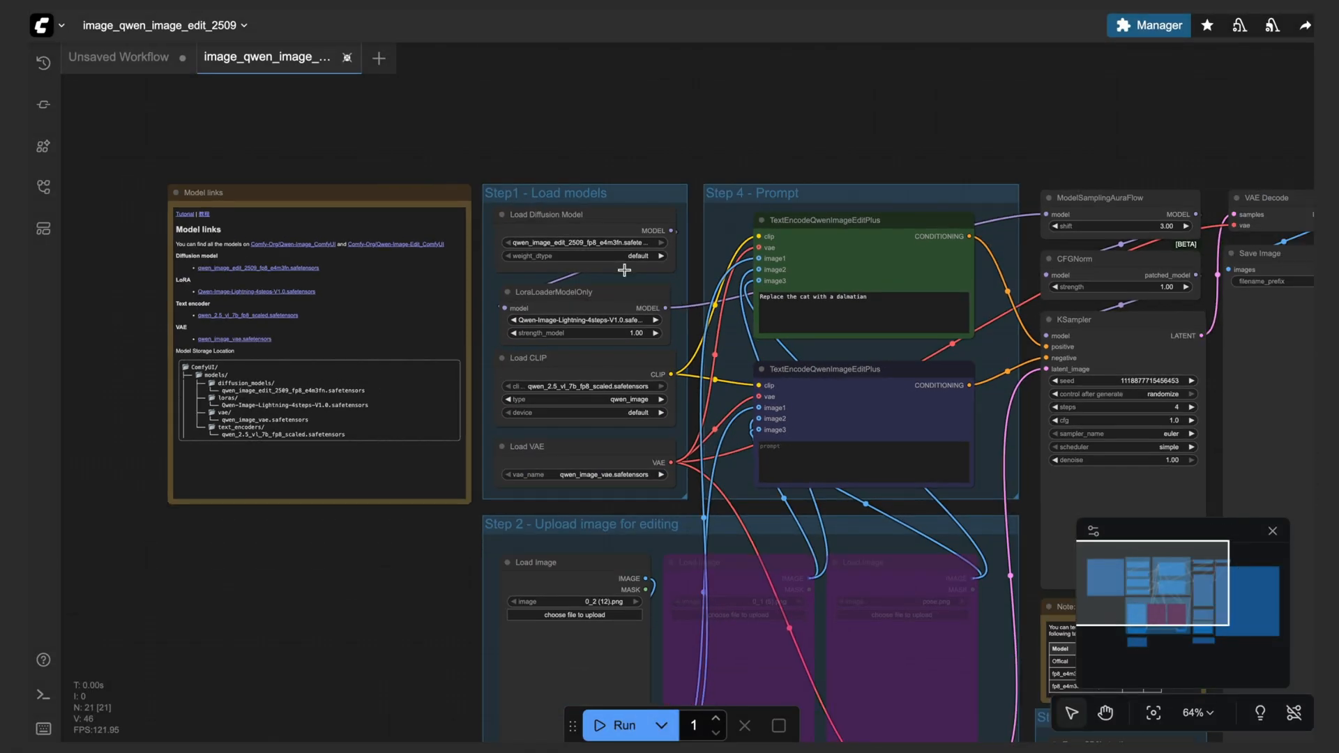
pyautogui.moveTo(623, 269); pyautogui.dragTo(477, 88)
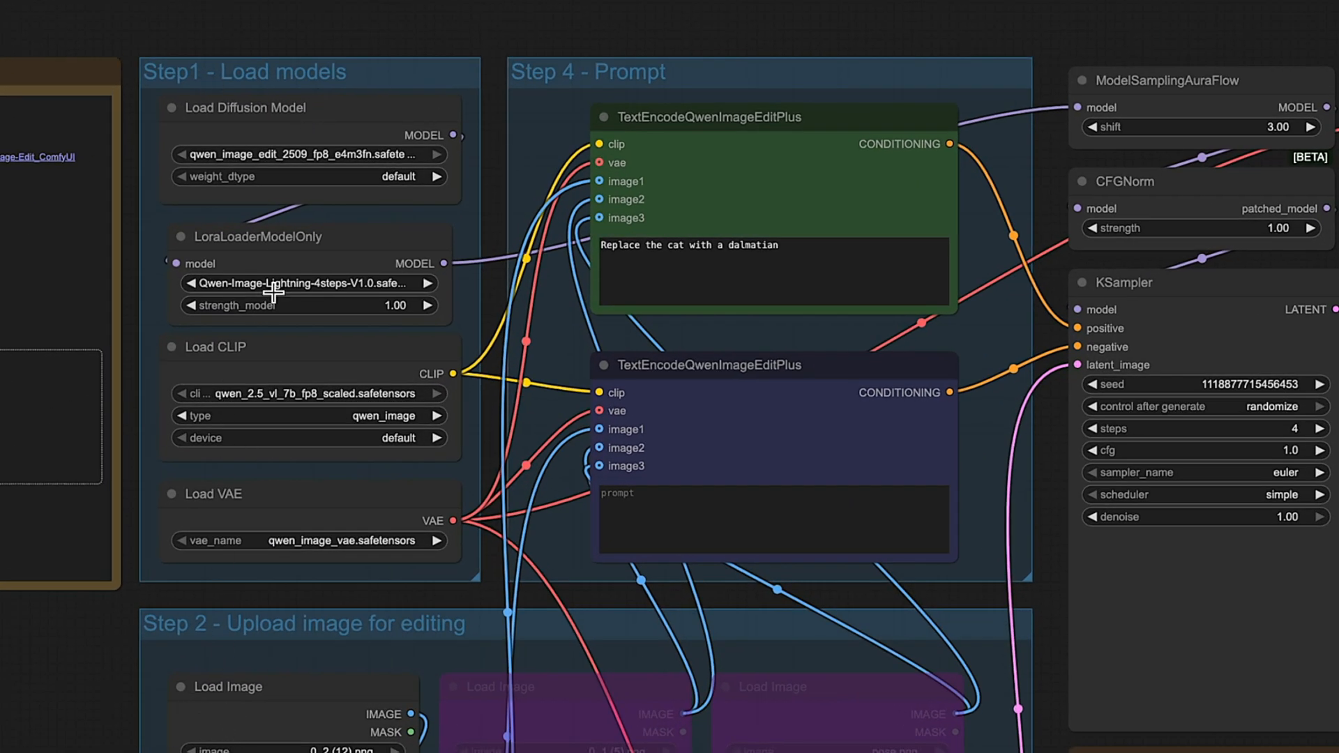
pyautogui.moveTo(138, 574)
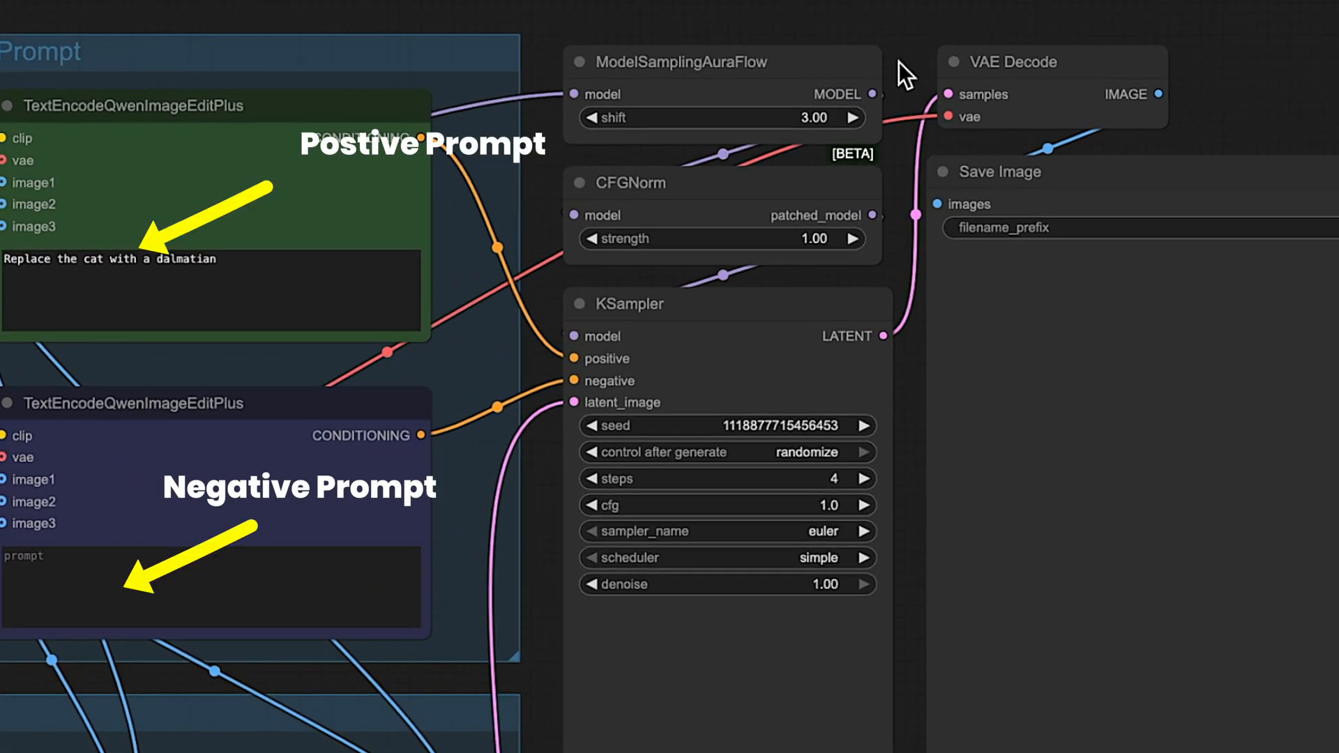
pyautogui.moveTo(692, 68)
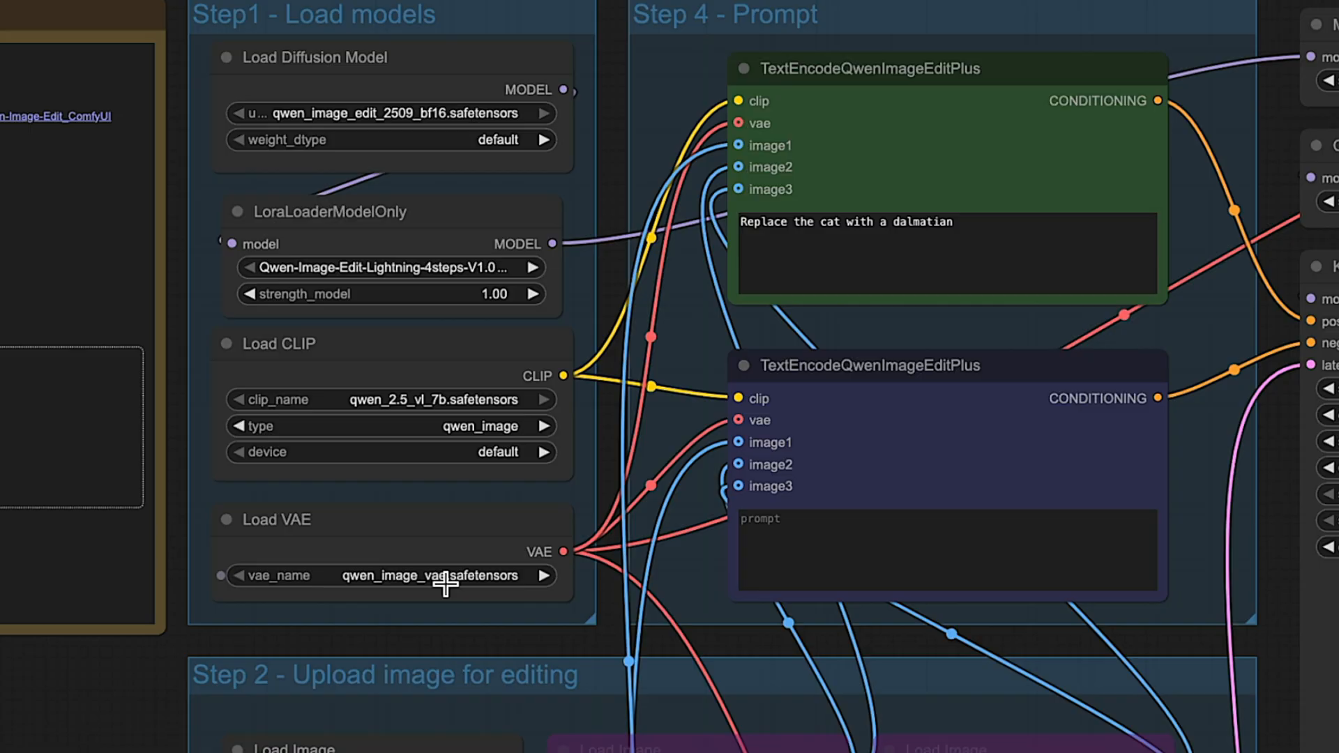
# - Finish the positive prompt as 'Sitting in a coffee shop' for the woman photo
pyautogui.scroll(-3)
pyautogui.write('Sitting in a coffee s')
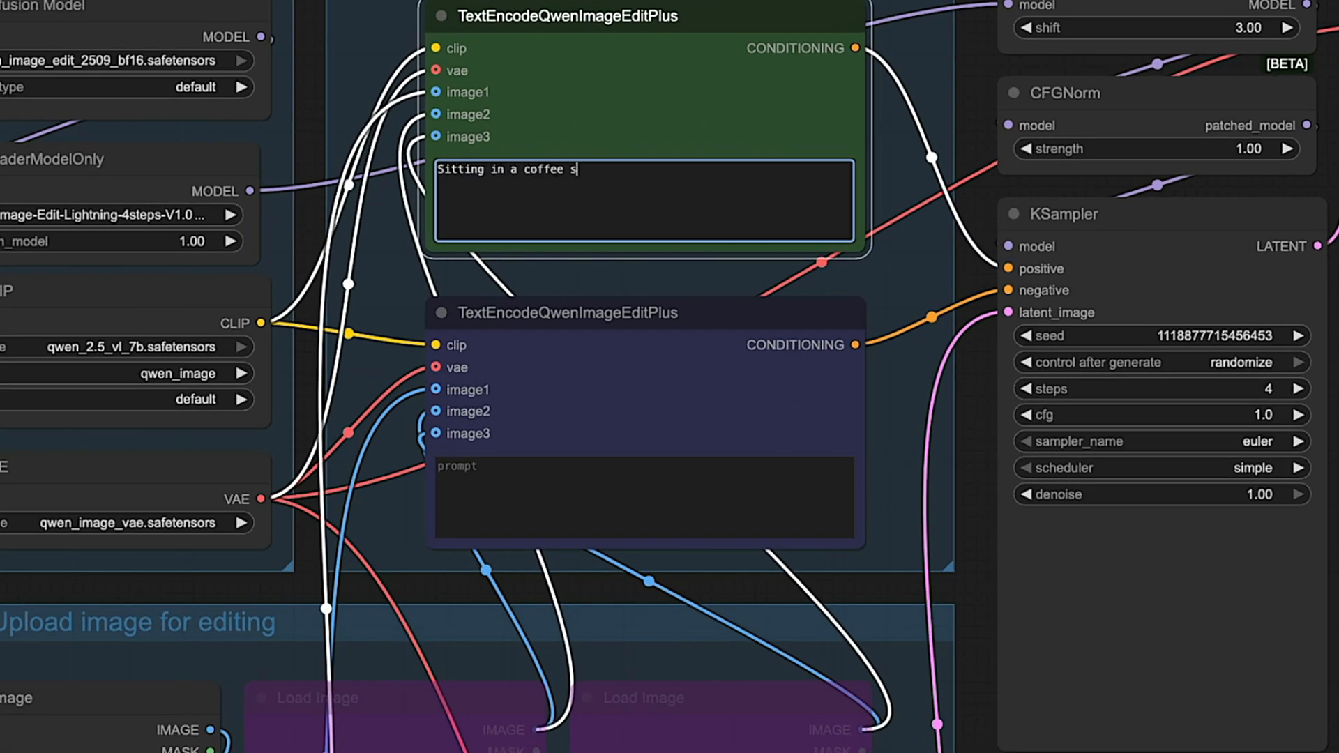
pyautogui.write('hop')
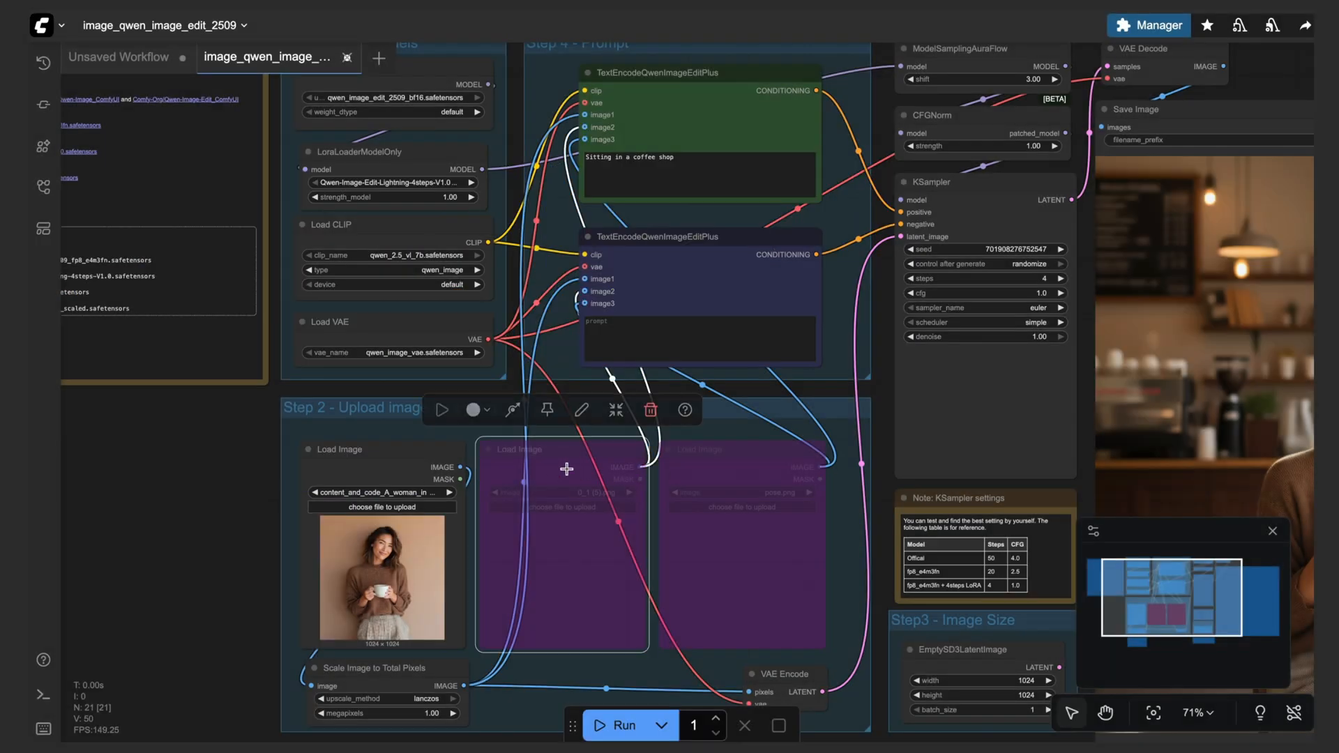
# - Enable the second Load Image with the second woman's photo, prompt 'Two women sitting in a coffee shop talking to one another', and run
pyautogui.click(559, 449)
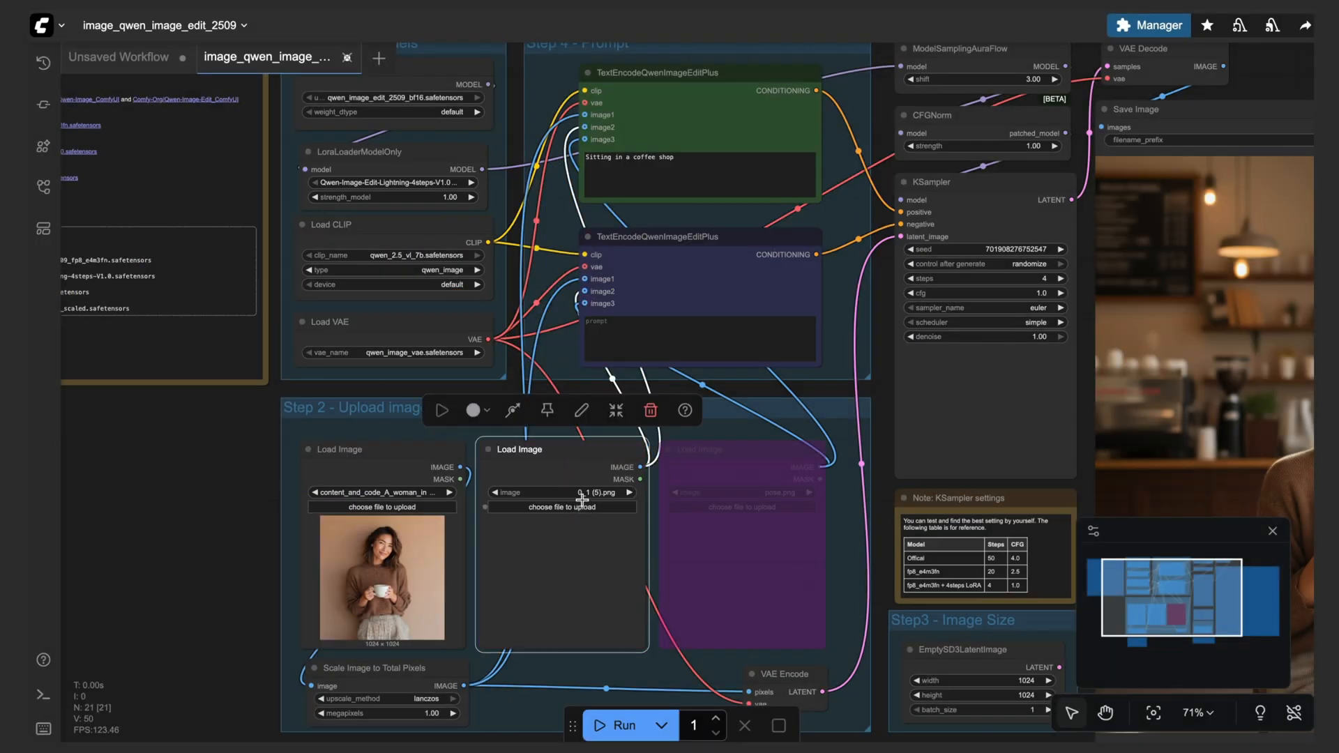
pyautogui.click(564, 493)
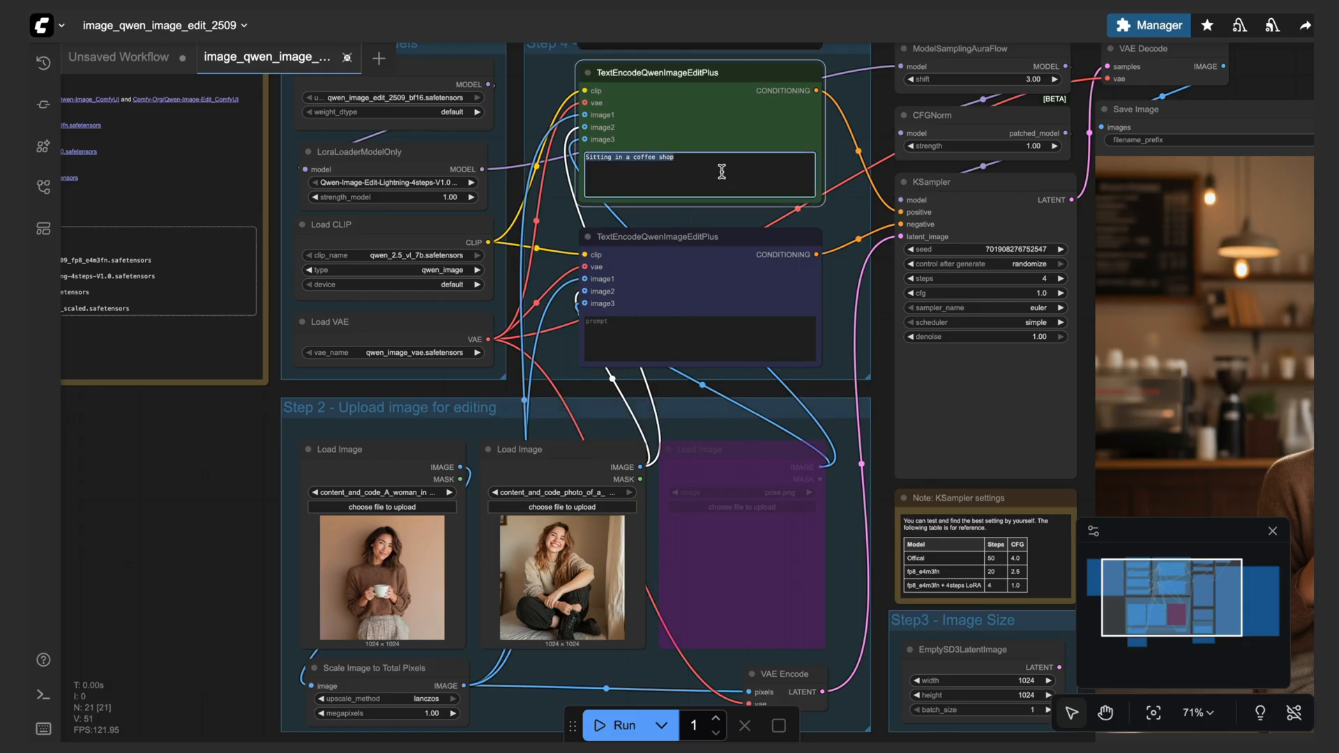
pyautogui.write('Two women sitting in a coffee shop talking to one another')
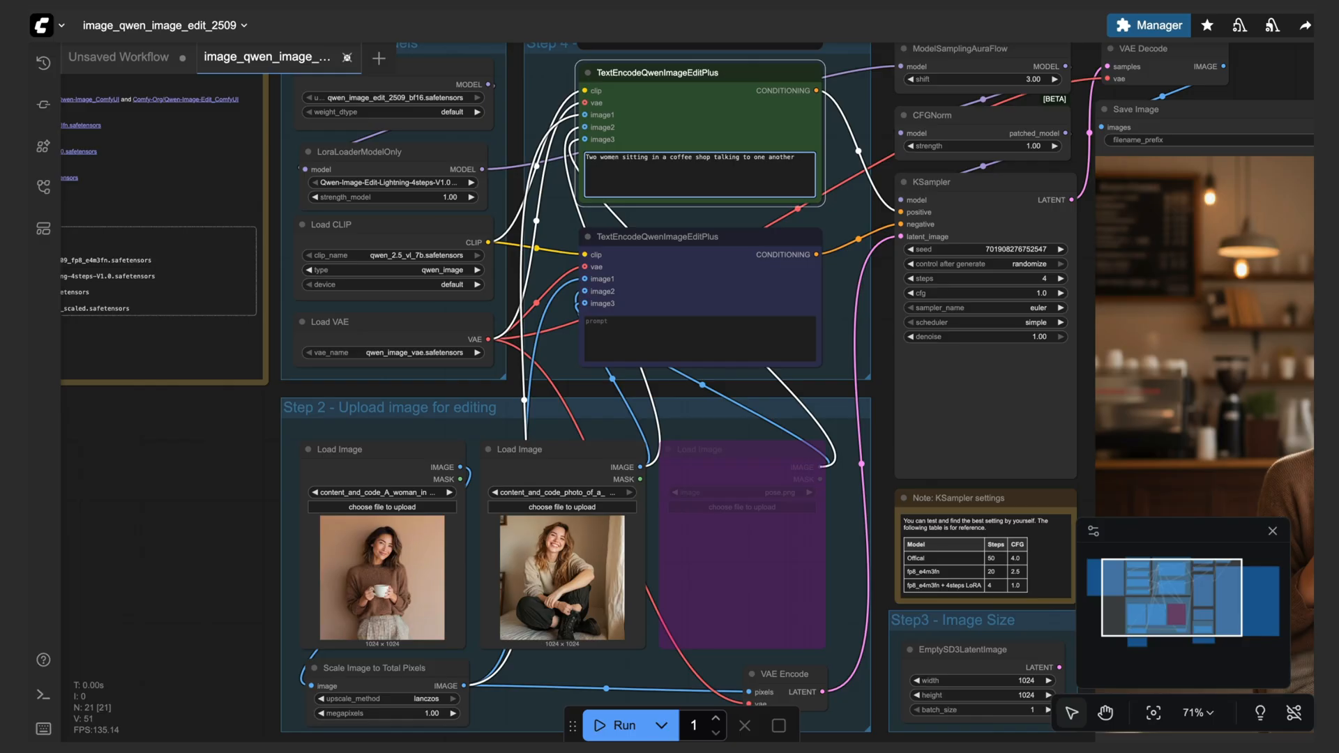
pyautogui.click(622, 725)
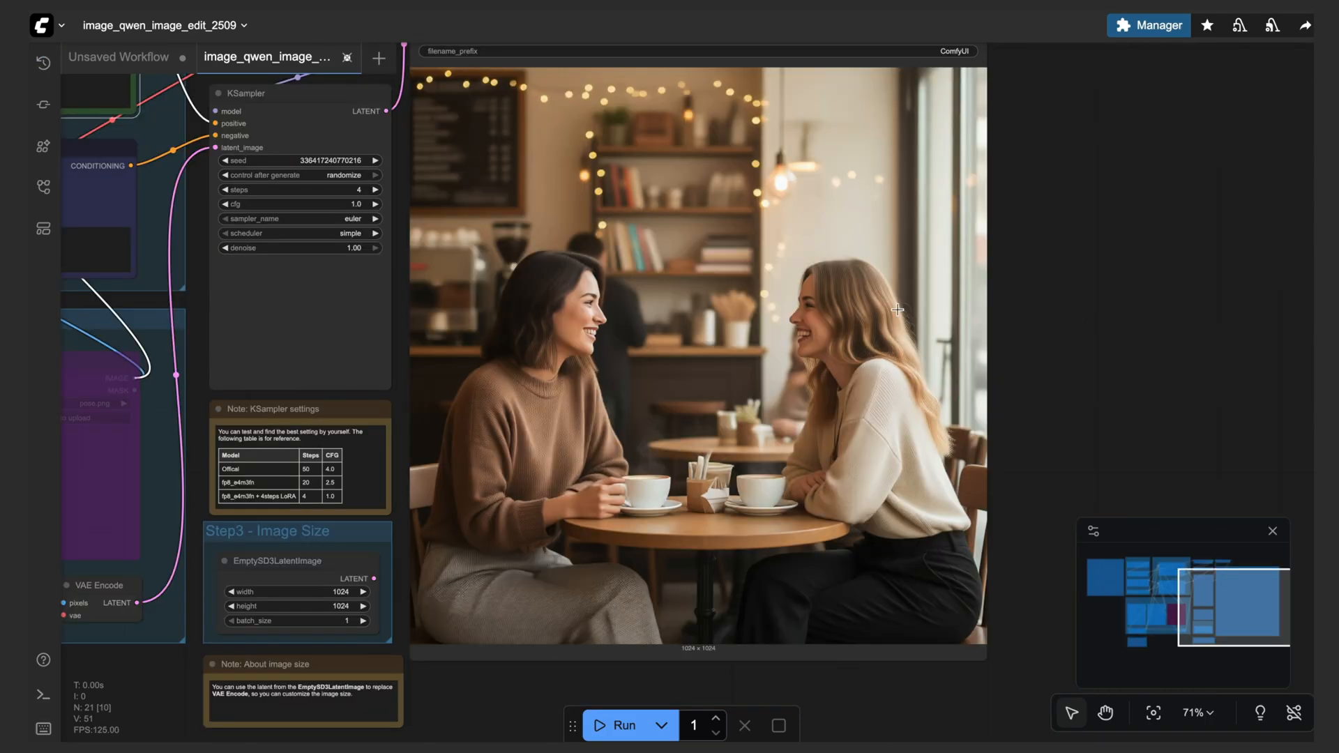
pyautogui.rightClick(896, 310)
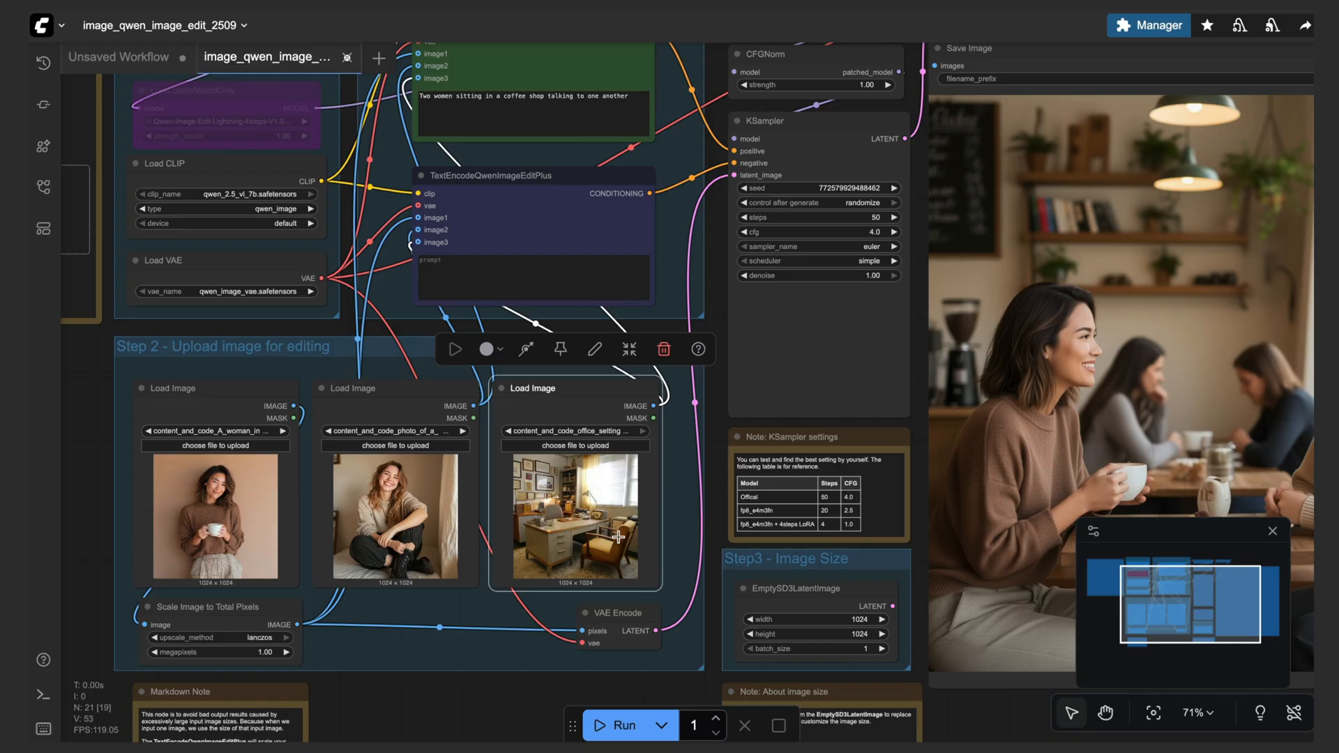
pyautogui.moveTo(307, 510)
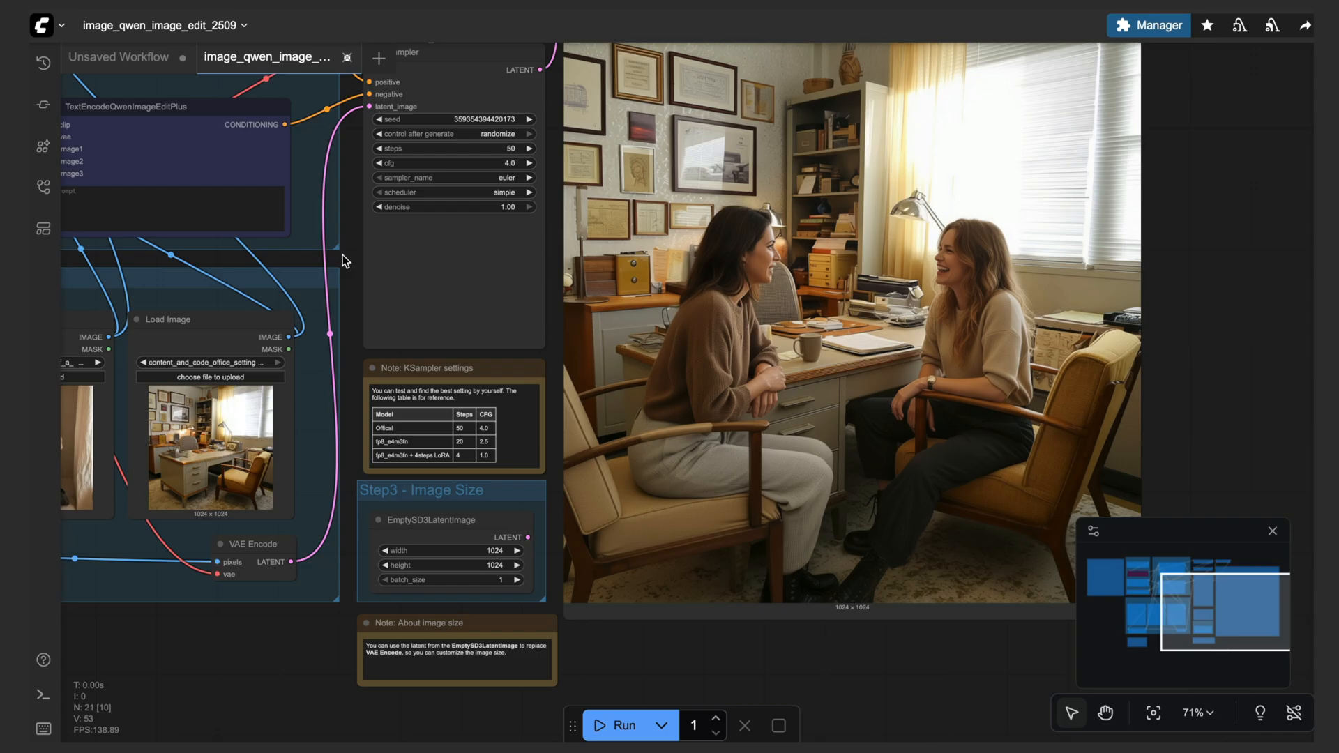
pyautogui.moveTo(395, 262)
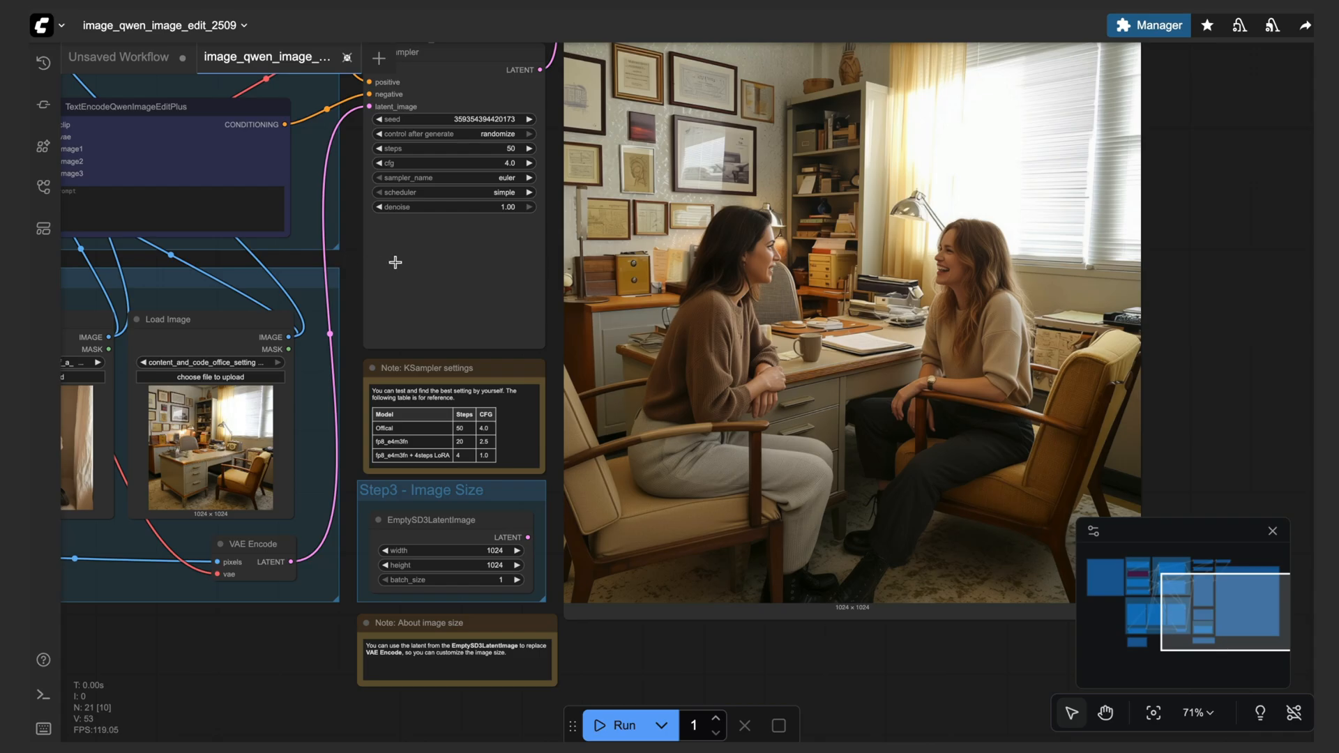
pyautogui.moveTo(861, 498)
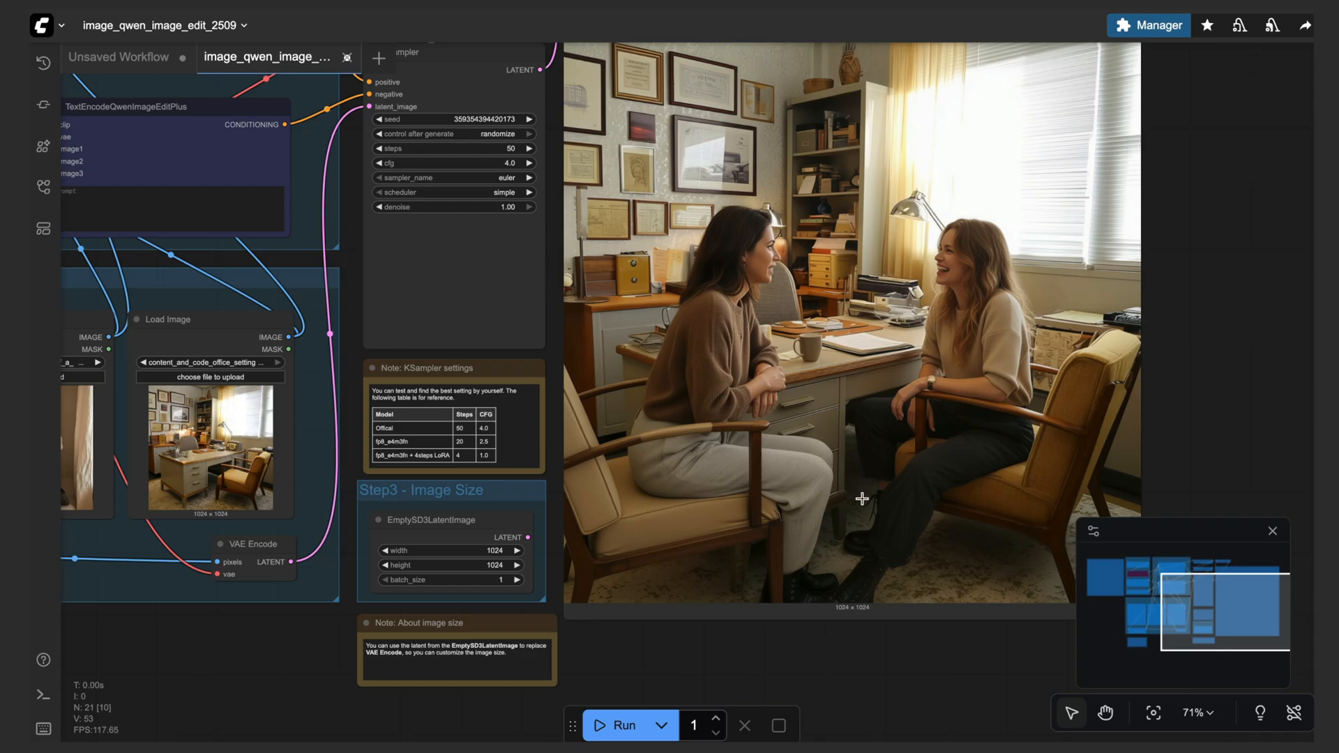
pyautogui.moveTo(957, 493)
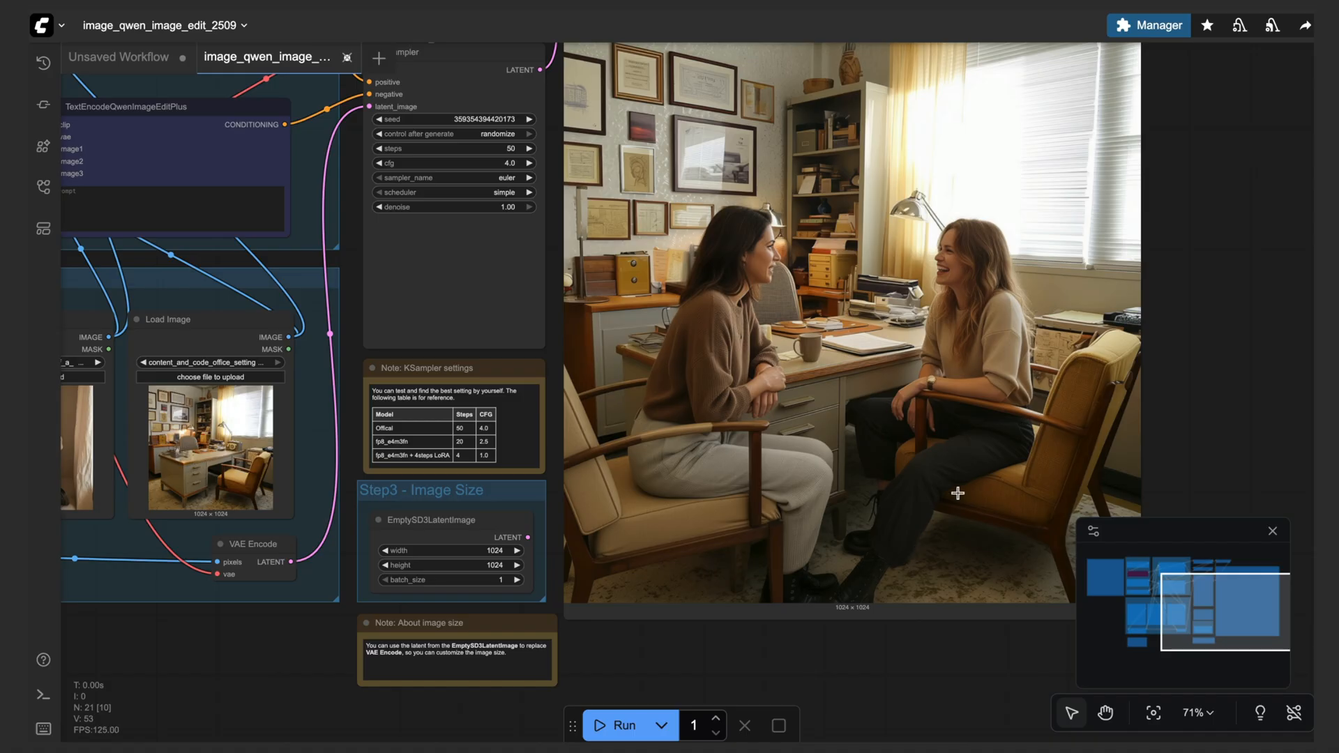
pyautogui.moveTo(771, 518)
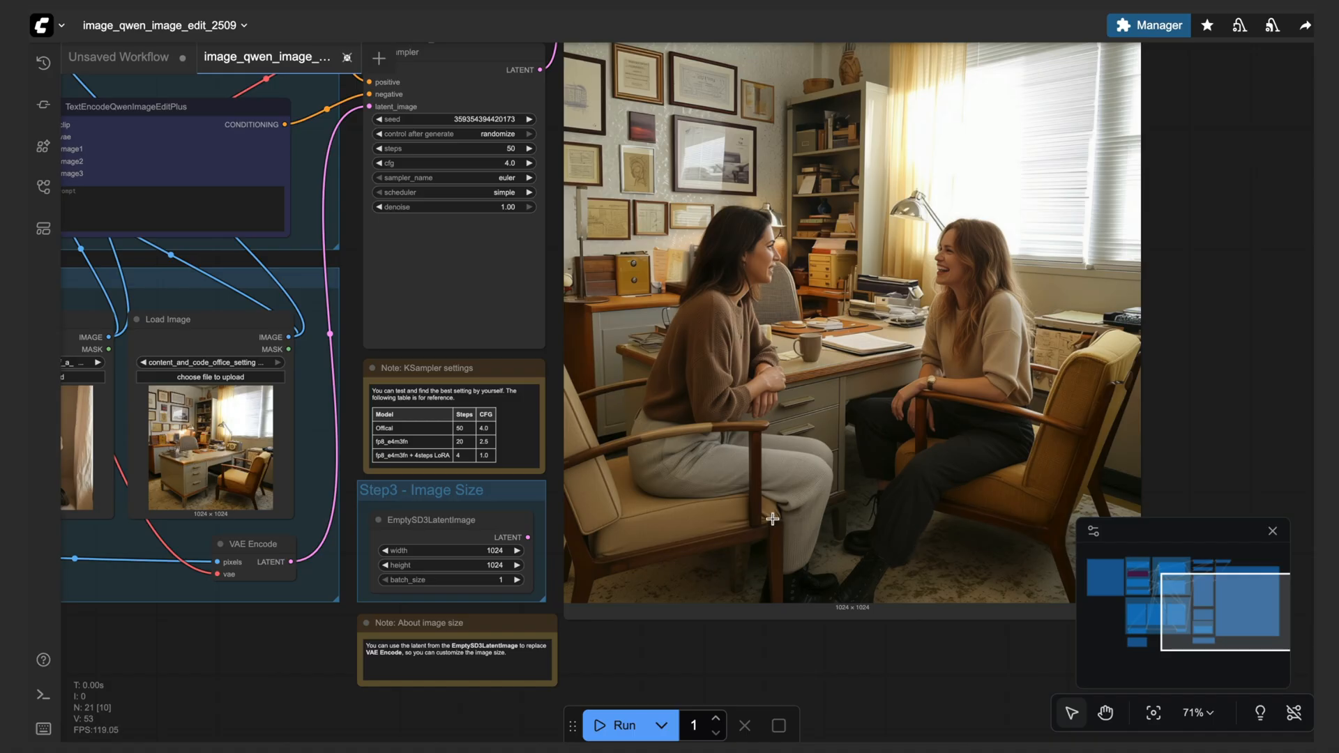
pyautogui.moveTo(216, 454)
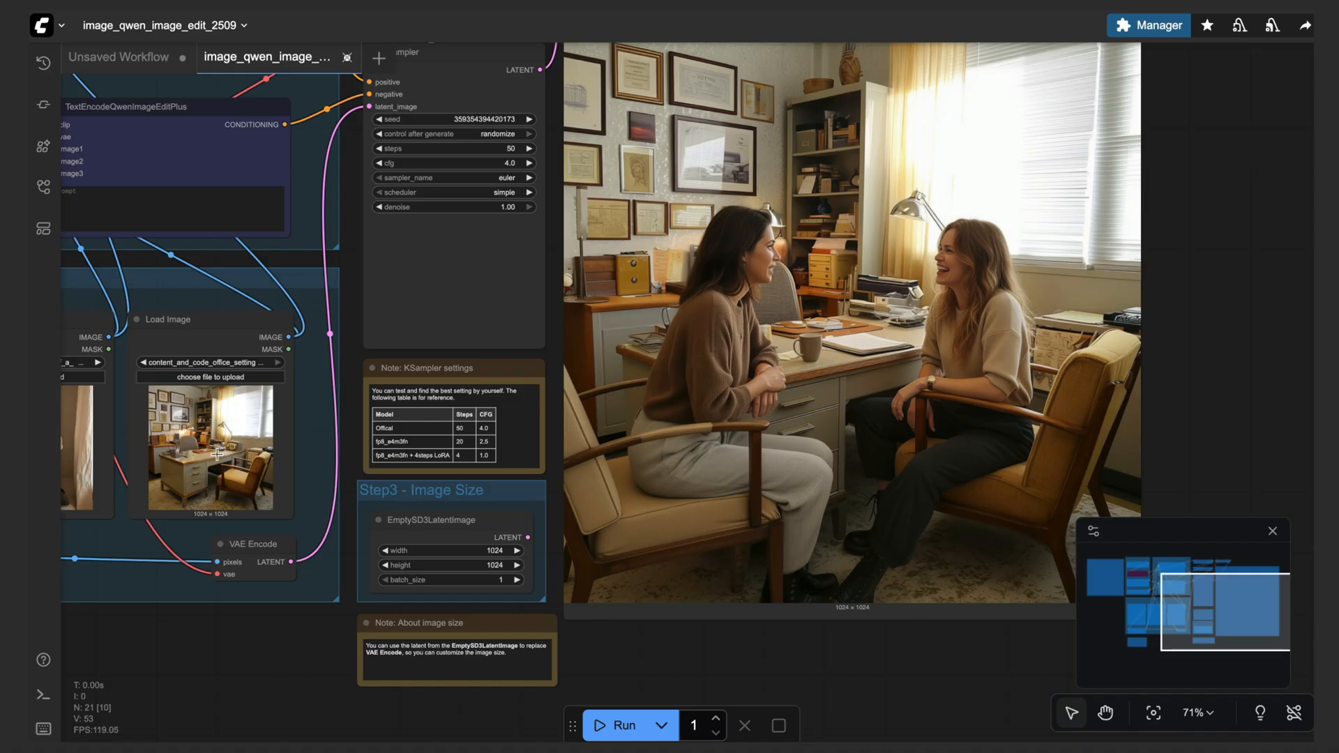
pyautogui.moveTo(550, 353)
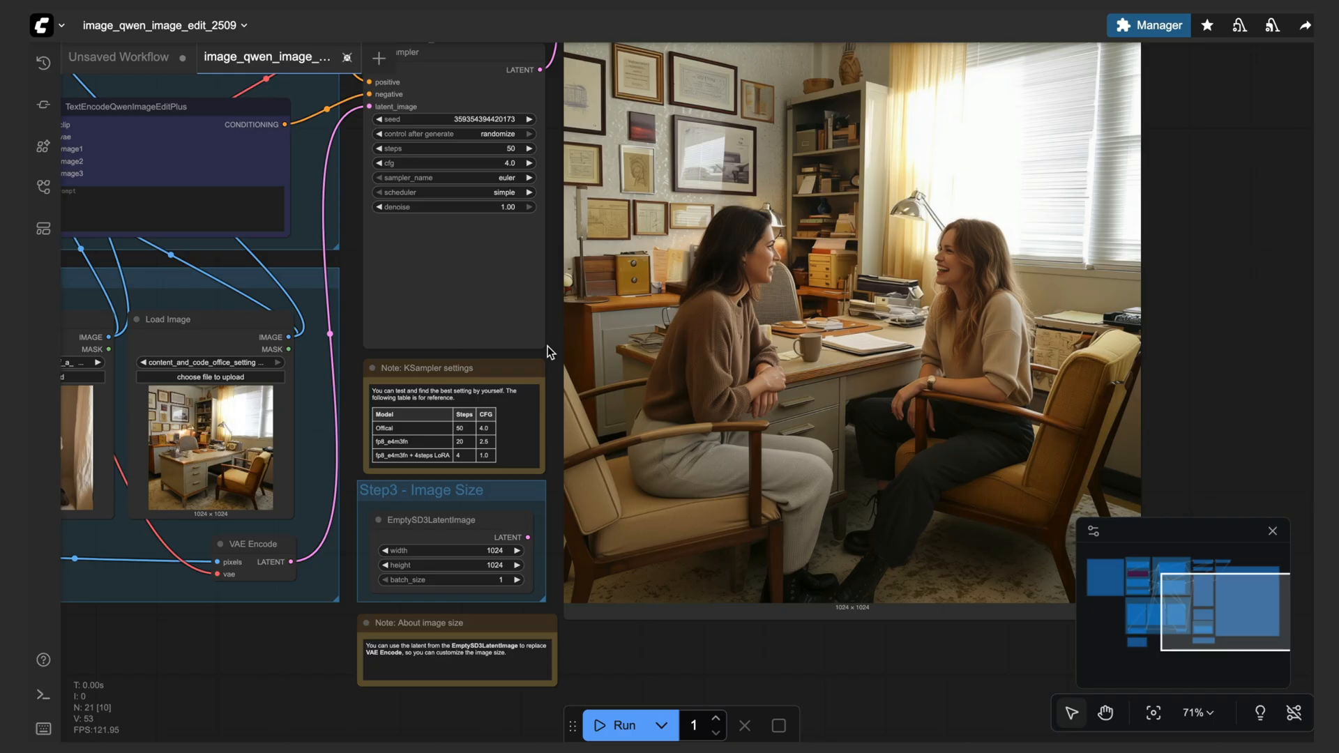
pyautogui.moveTo(638, 136)
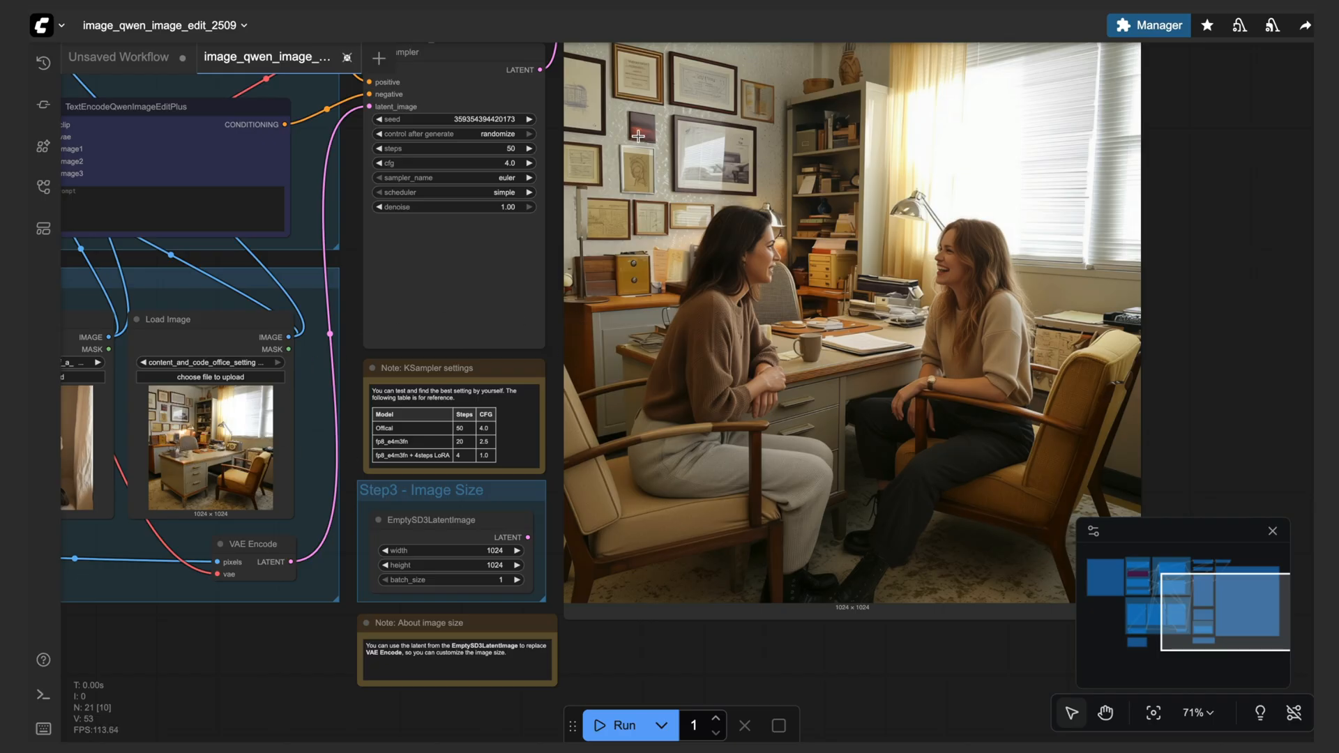
pyautogui.moveTo(808, 138)
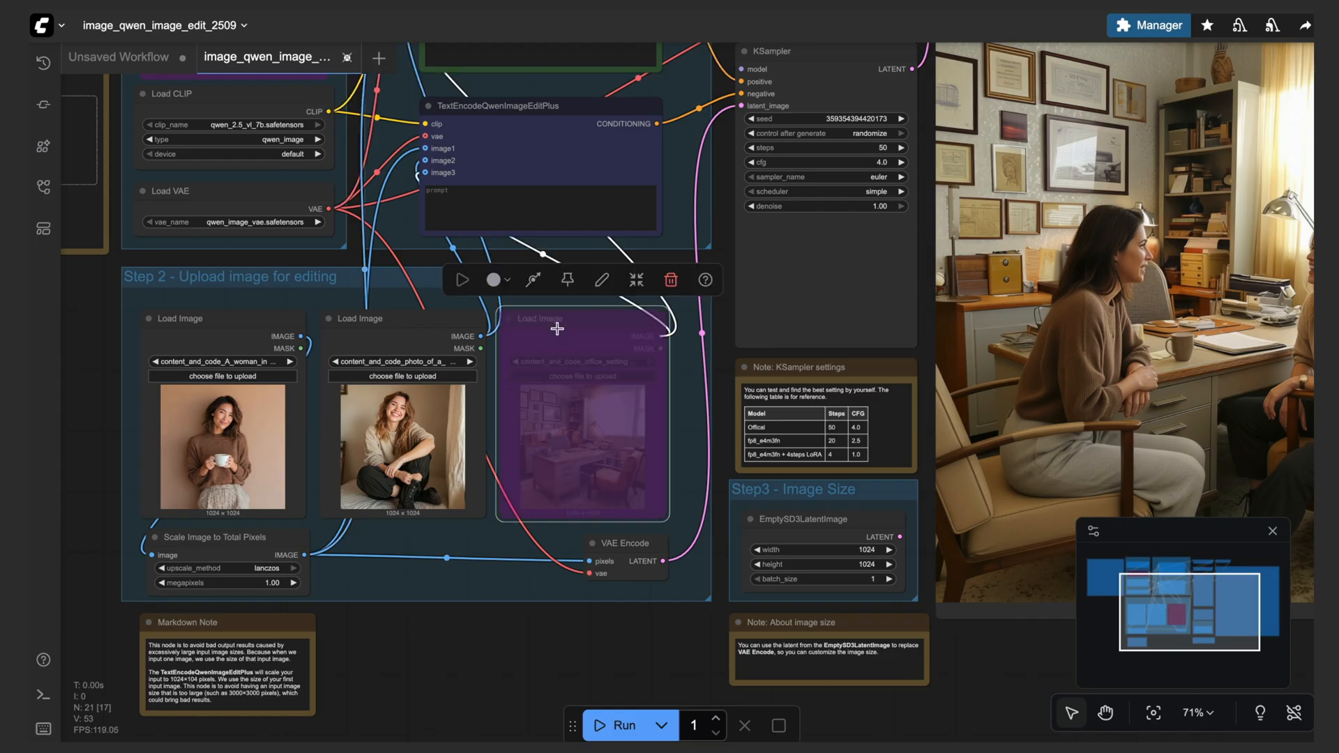
# - Load the pumpkin costume photo and prompt 'Have the woman in image 1 wear the outfit of the woman in image 2.'
pyautogui.click(401, 318)
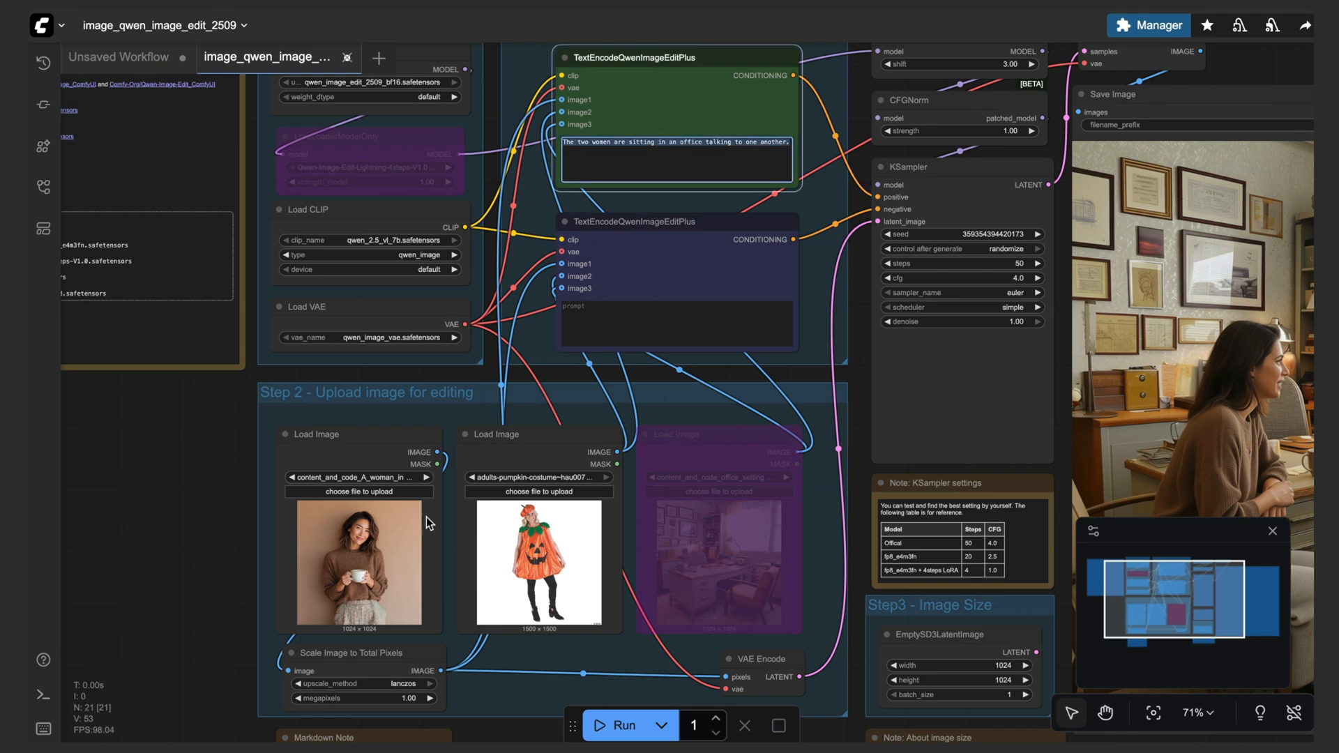
pyautogui.click(538, 434)
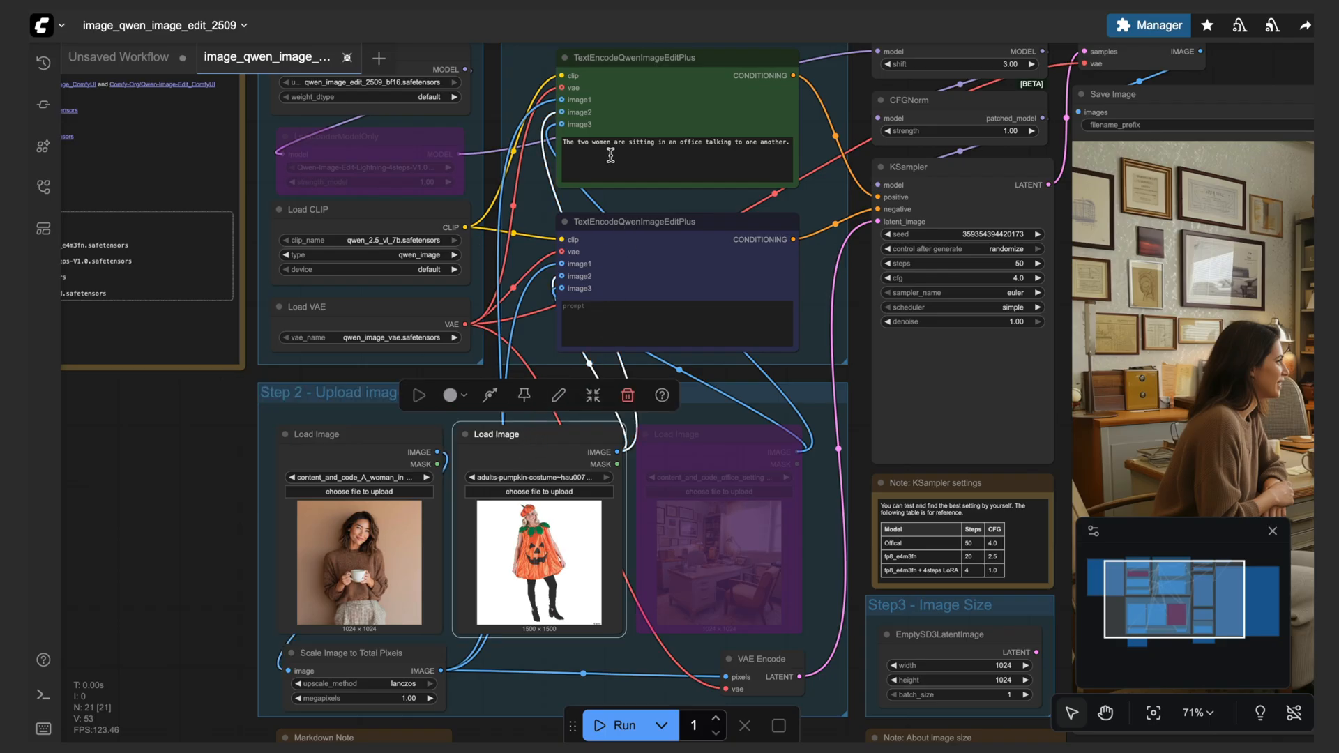
pyautogui.tripleClick(675, 143)
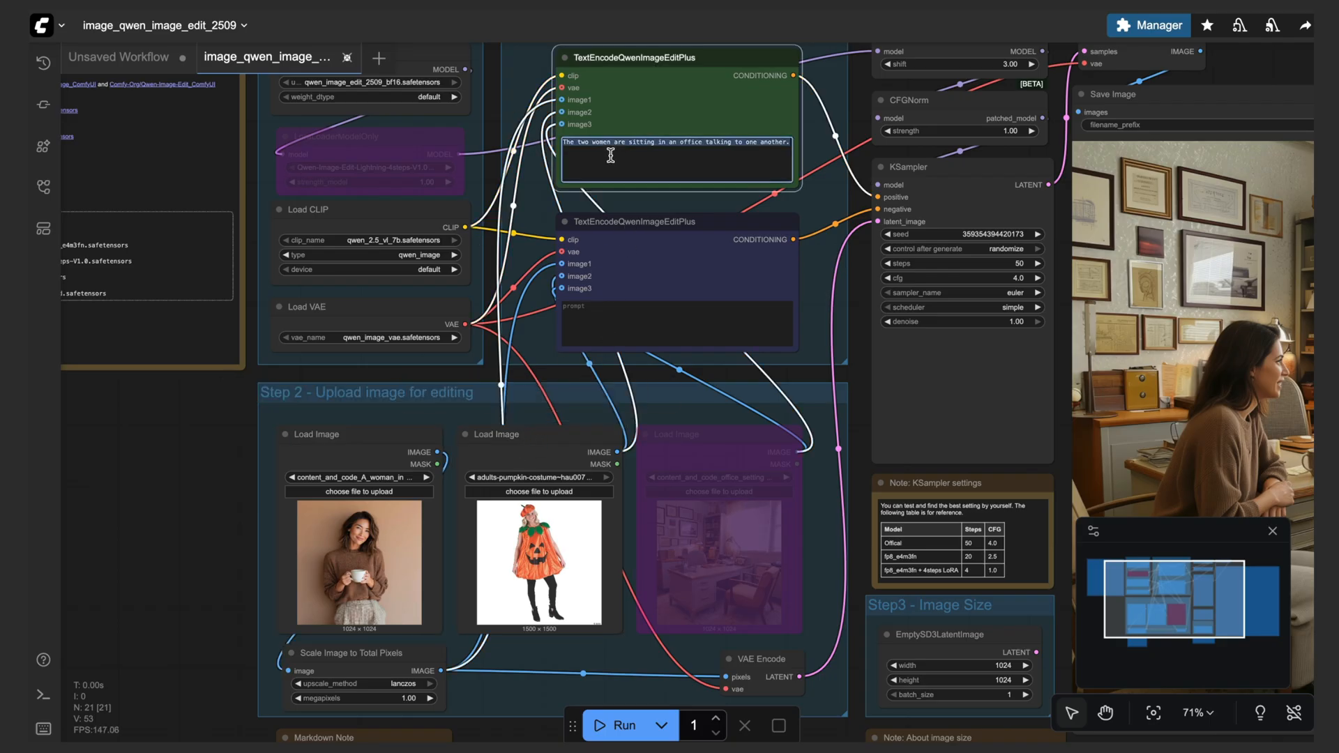
pyautogui.write('Have the woman in image 1 wear the outfit of the woman in image 2.')
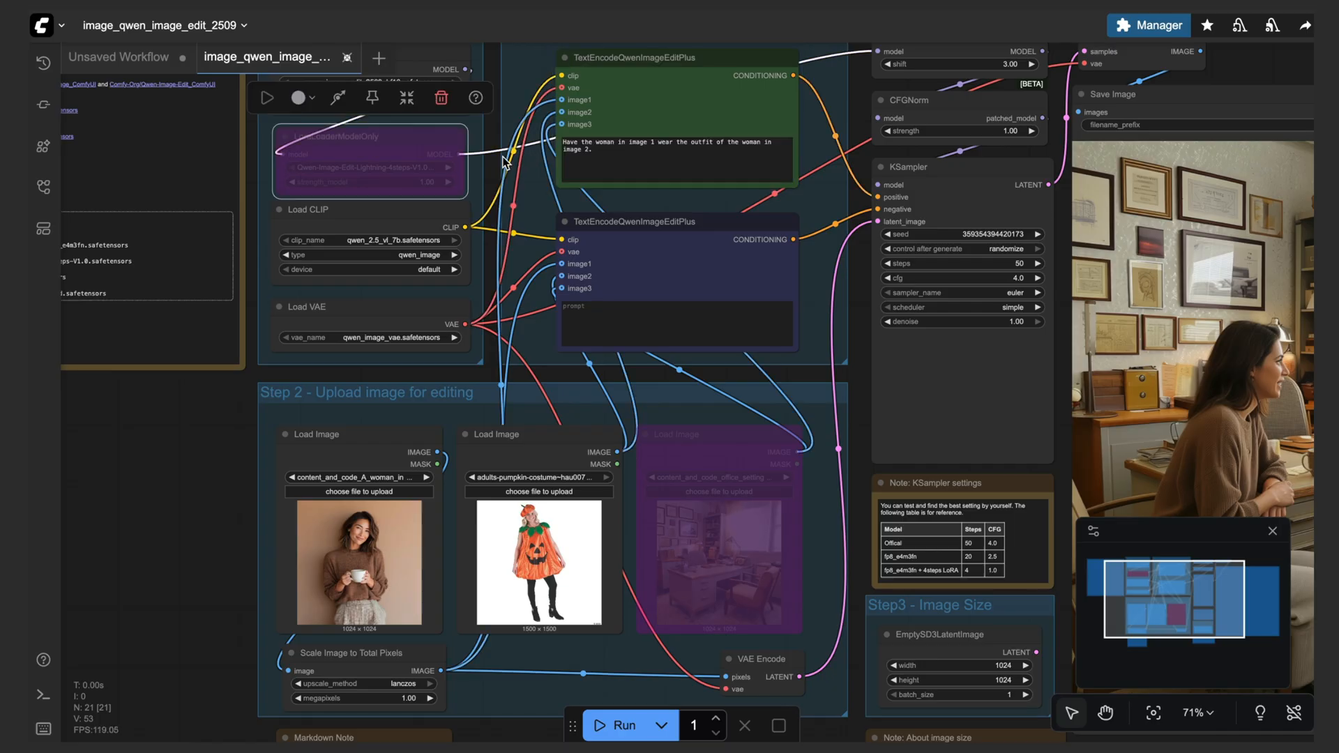
# - Re-enable the Lightning LoRA node and run the generation
pyautogui.click(963, 264)
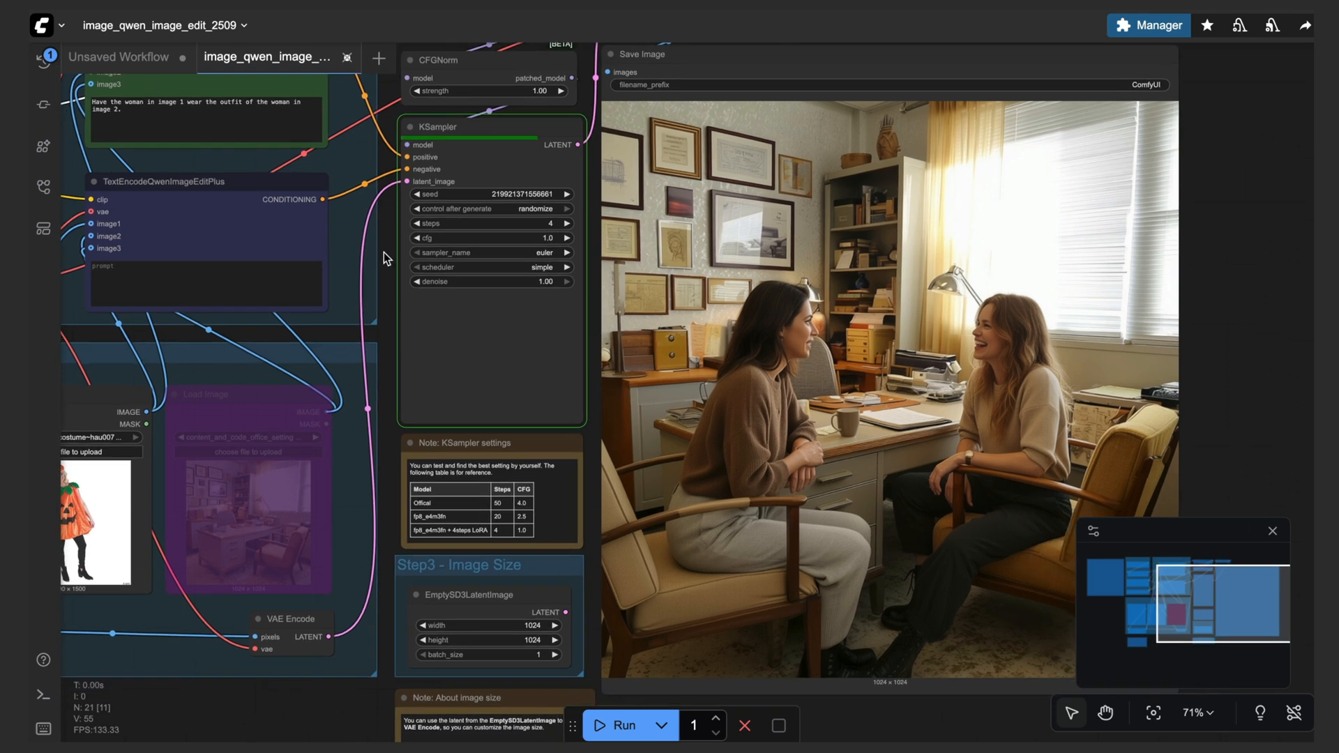
pyautogui.click(622, 725)
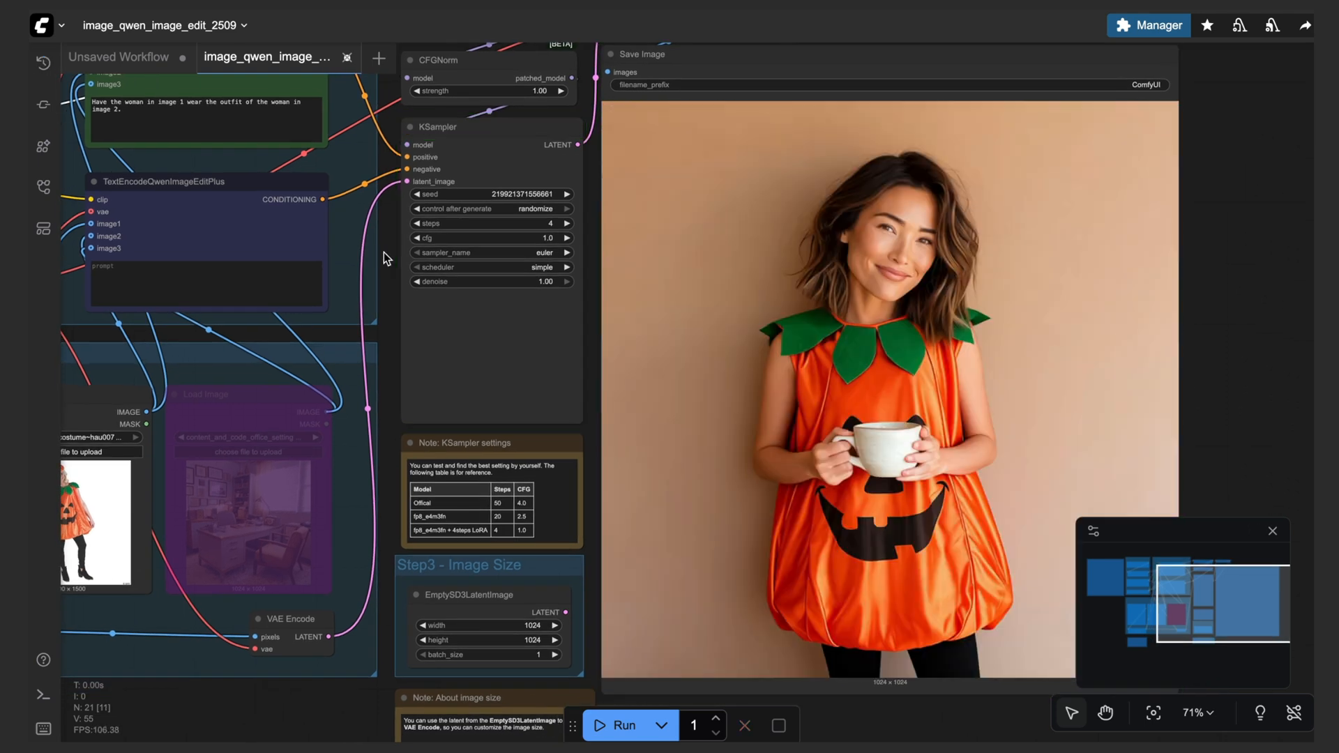